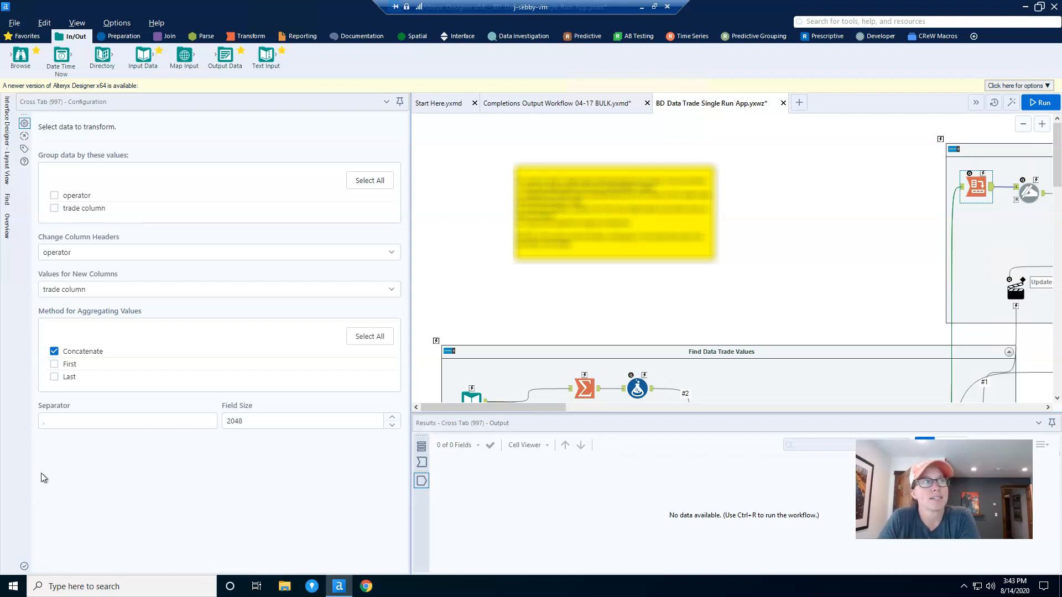
pyautogui.moveTo(54, 475)
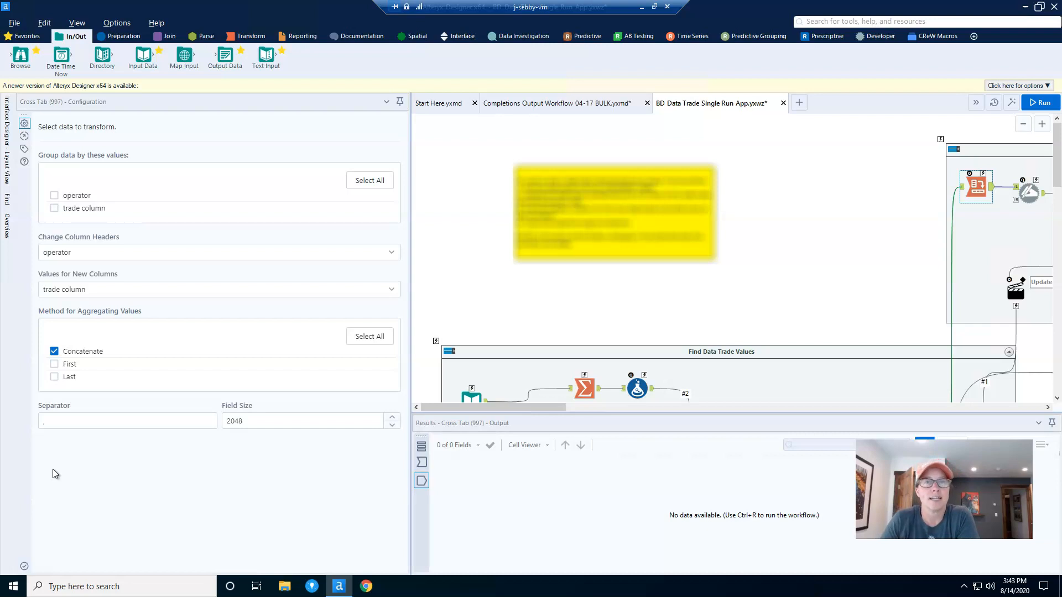
pyautogui.moveTo(939, 74)
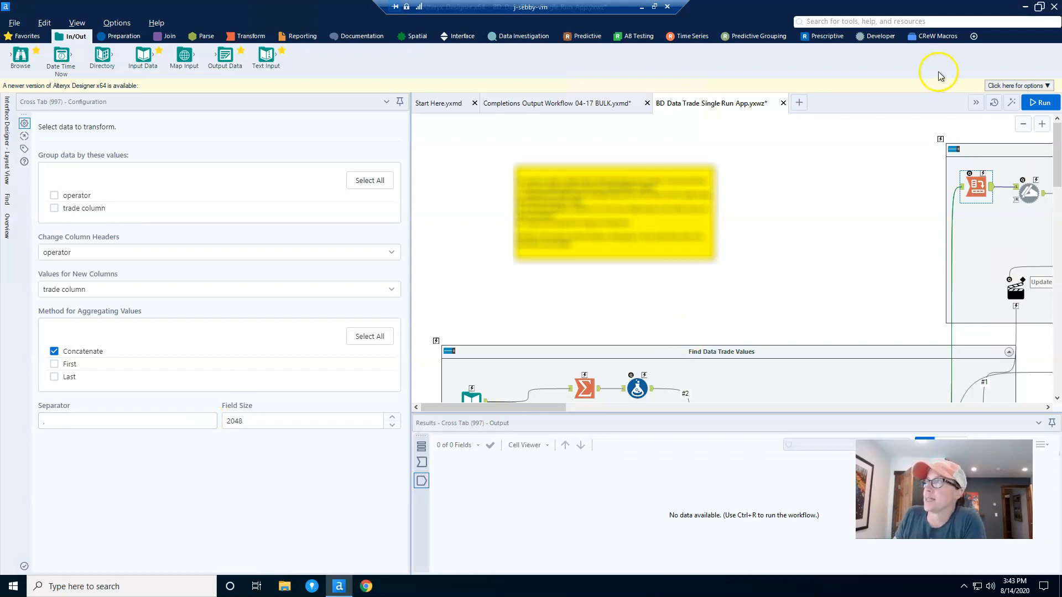
pyautogui.moveTo(1012, 101)
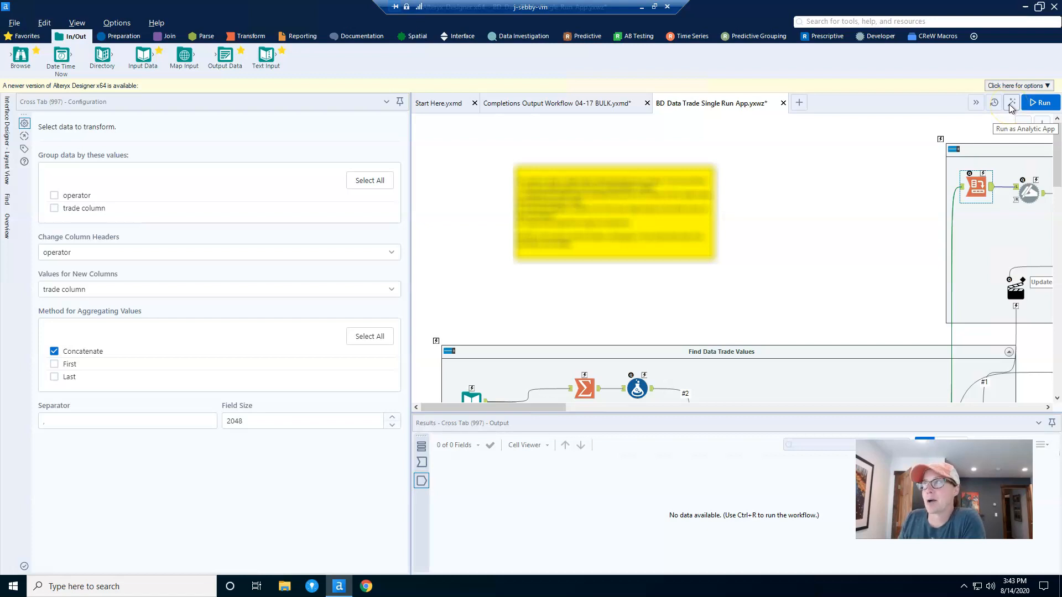
# Step: Preview the workflow as an analytic app, dismiss it, and enter the interface Layout View
pyautogui.click(1011, 101)
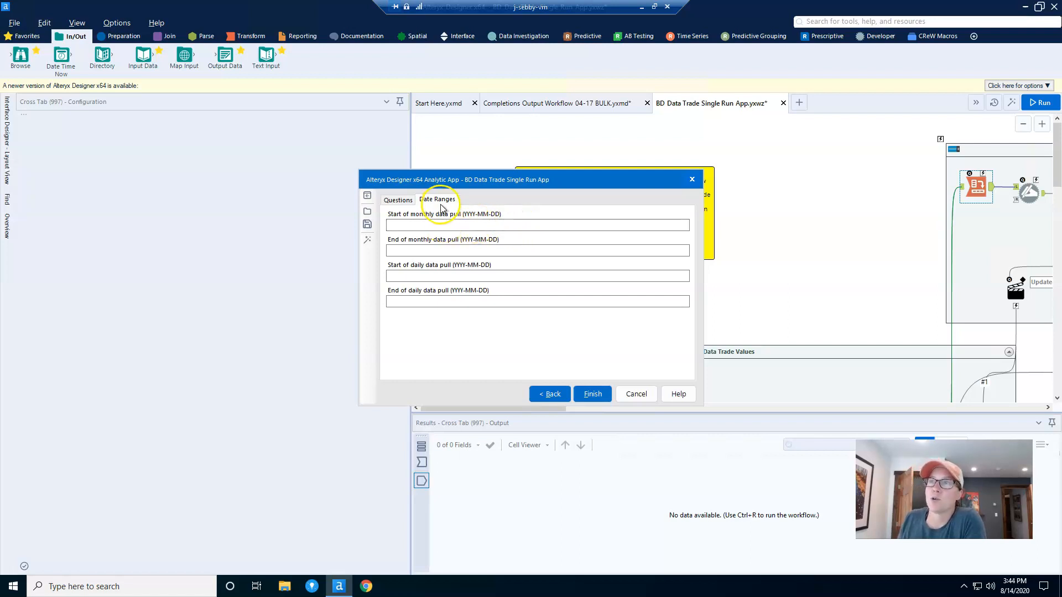
pyautogui.moveTo(435, 206)
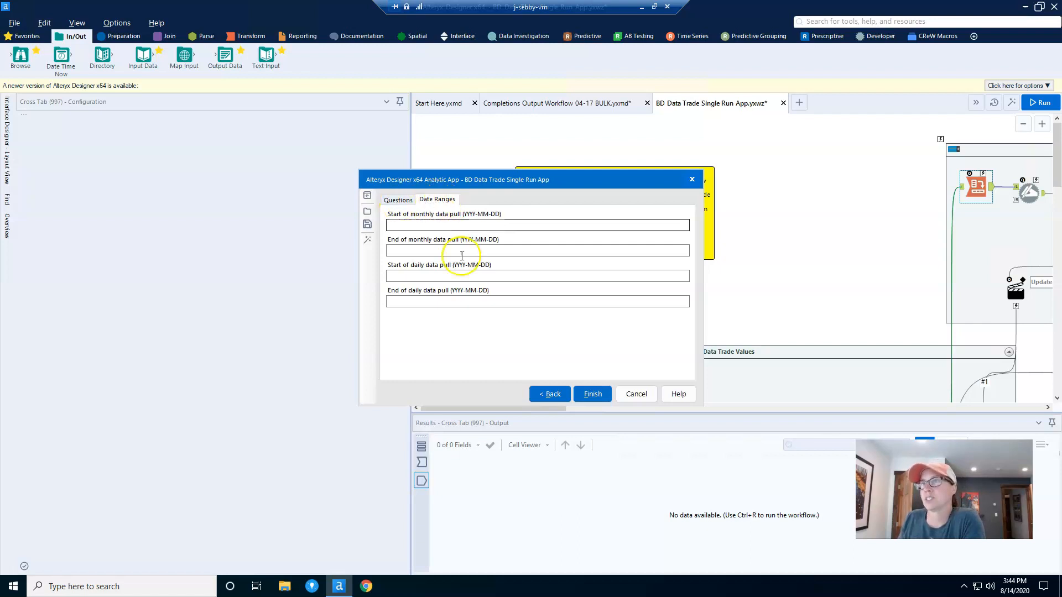
pyautogui.click(635, 394)
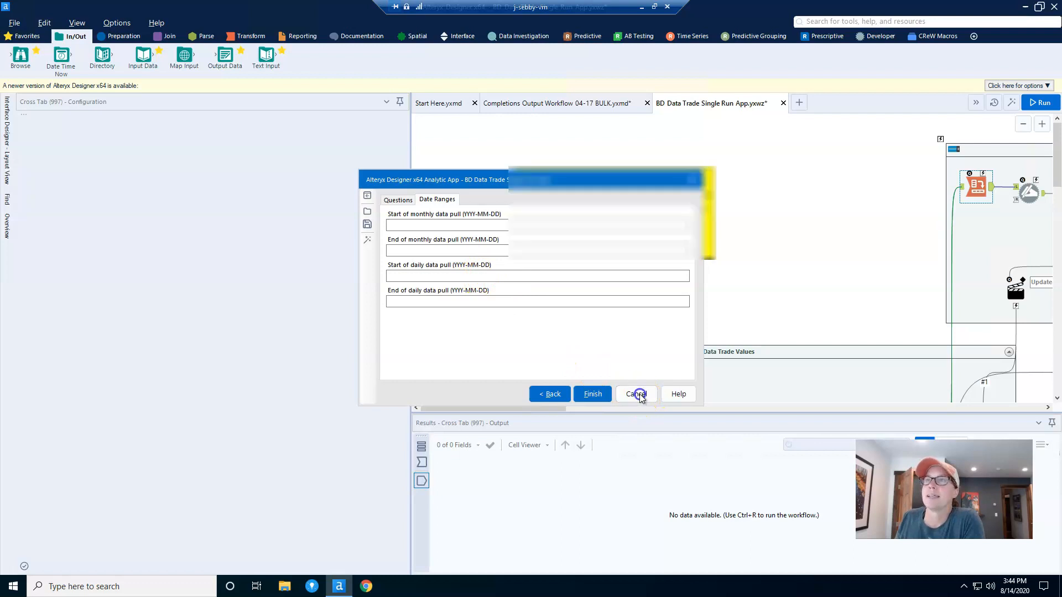
pyautogui.click(635, 394)
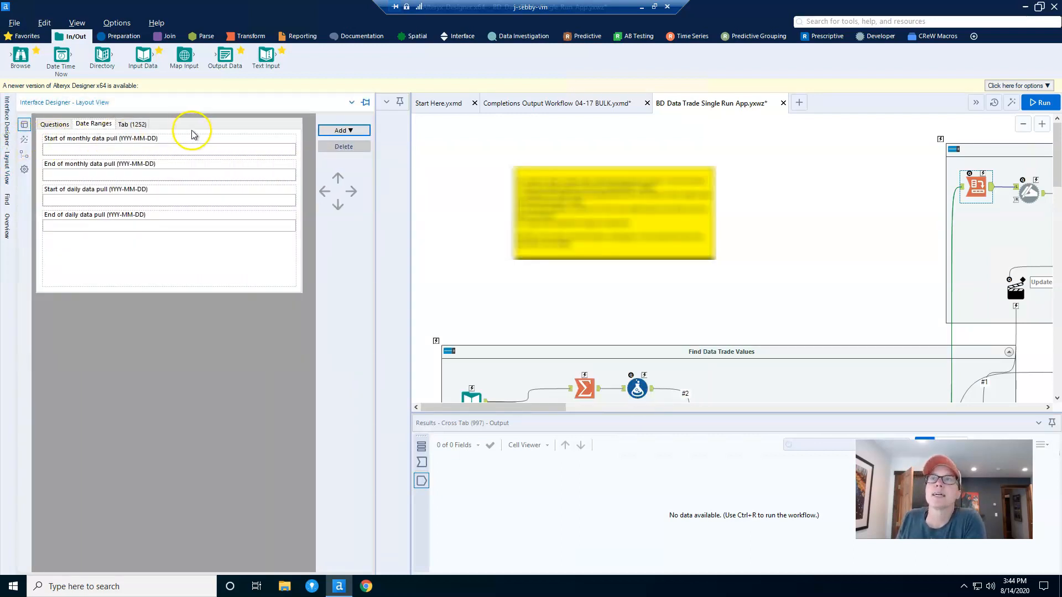
# Step: Add a new empty tab to the app interface and show it in Test View
pyautogui.click(343, 131)
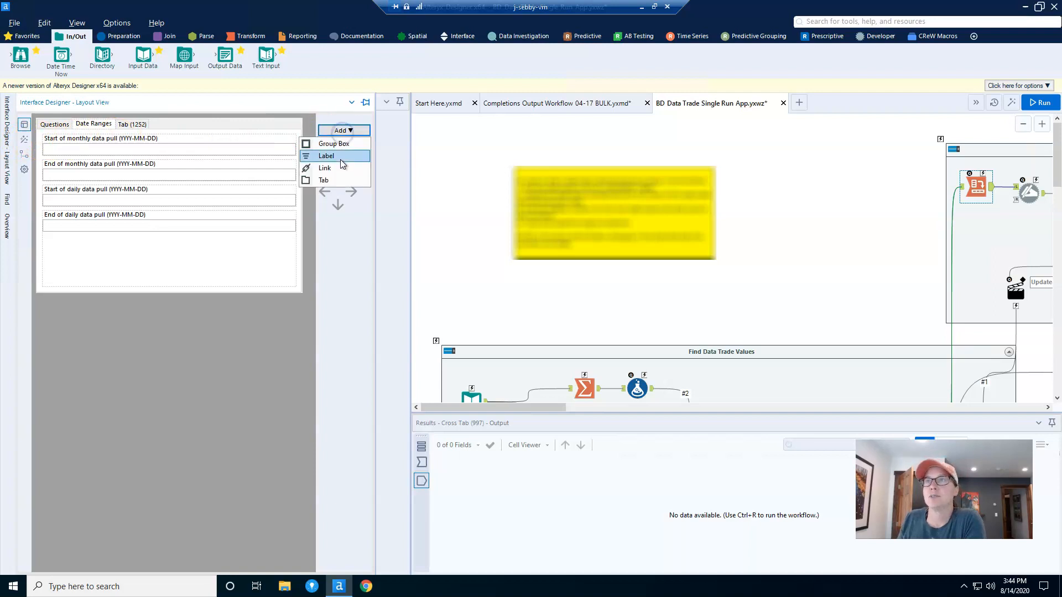
pyautogui.click(324, 180)
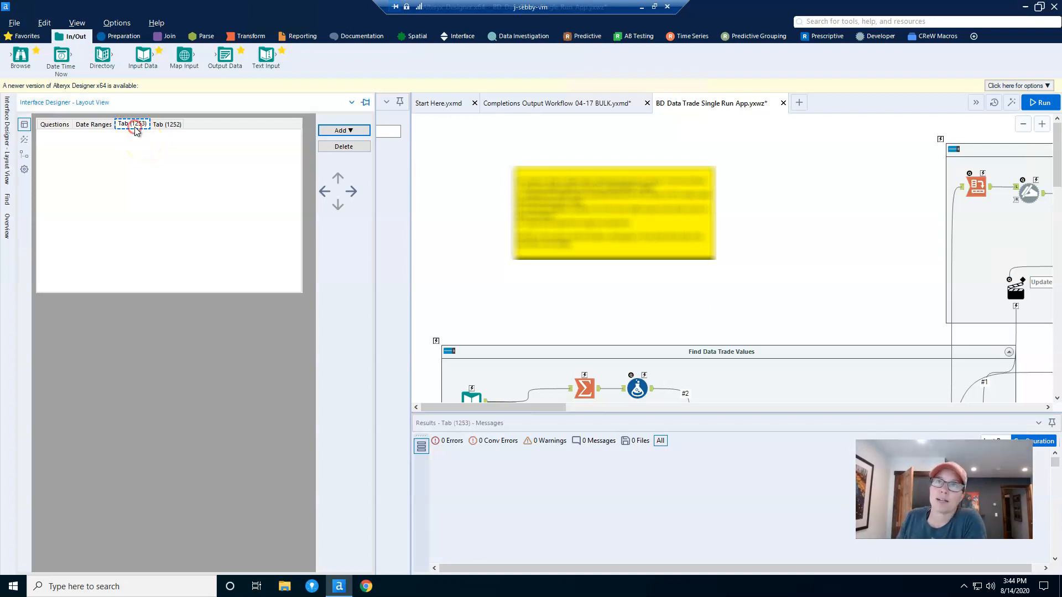
pyautogui.moveTo(23, 141)
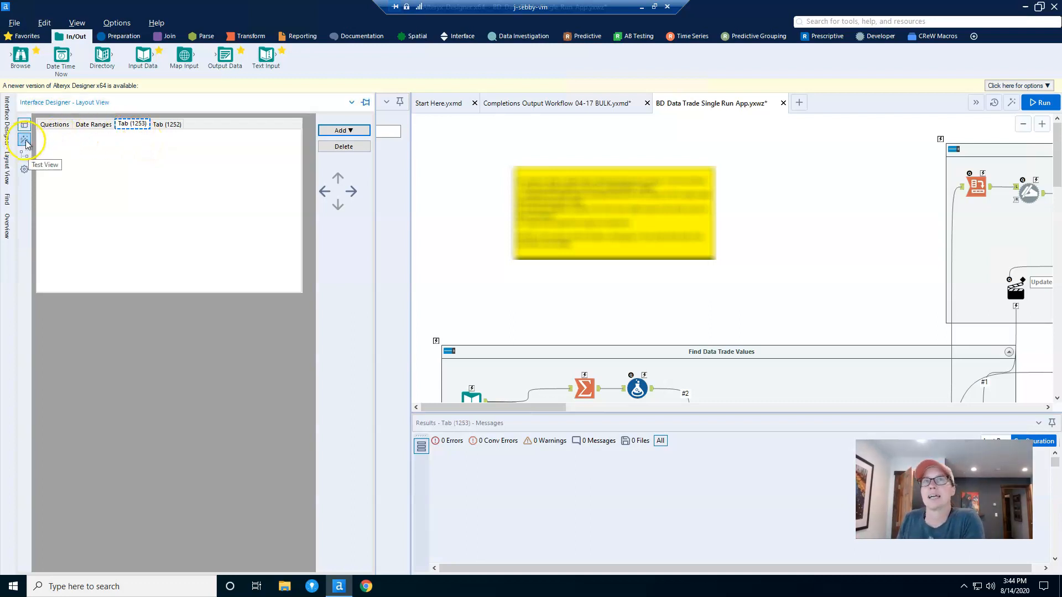
pyautogui.click(25, 140)
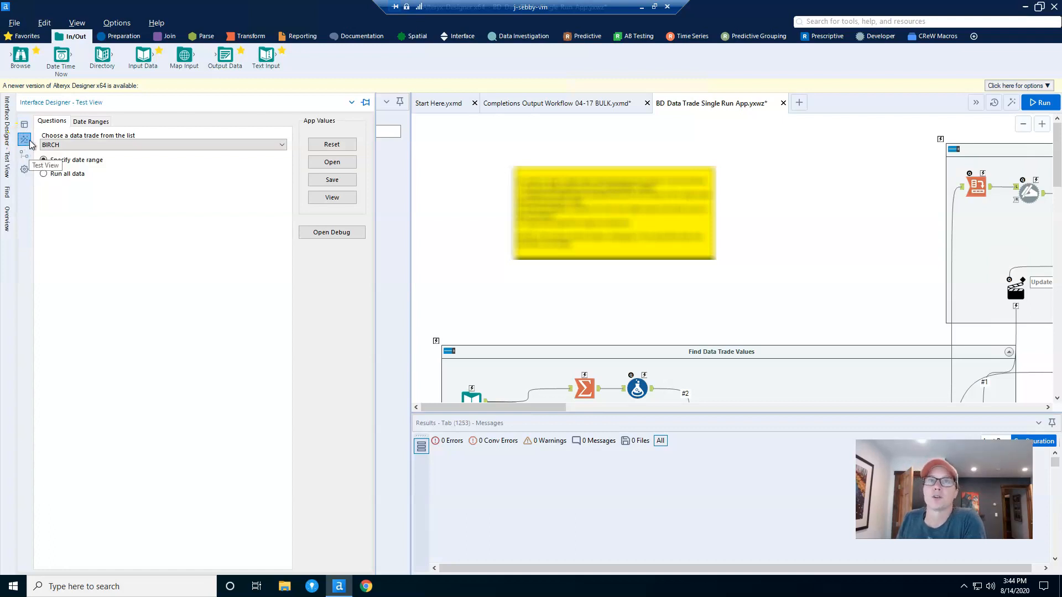
# Step: Show the Tree View hierarchy and select the Tab (1106): Date Ranges tab
pyautogui.click(23, 155)
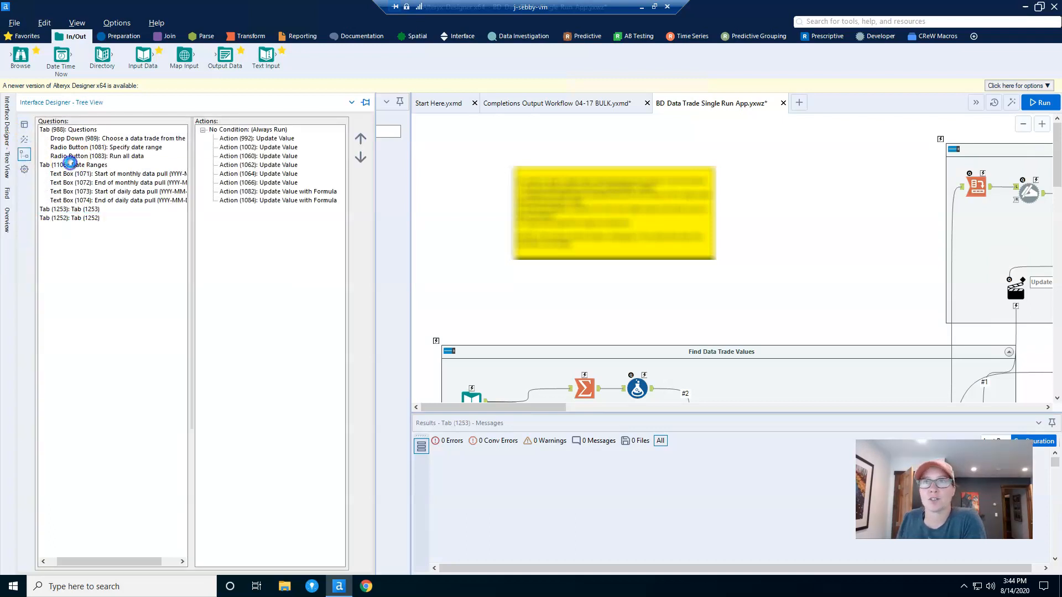
pyautogui.click(74, 165)
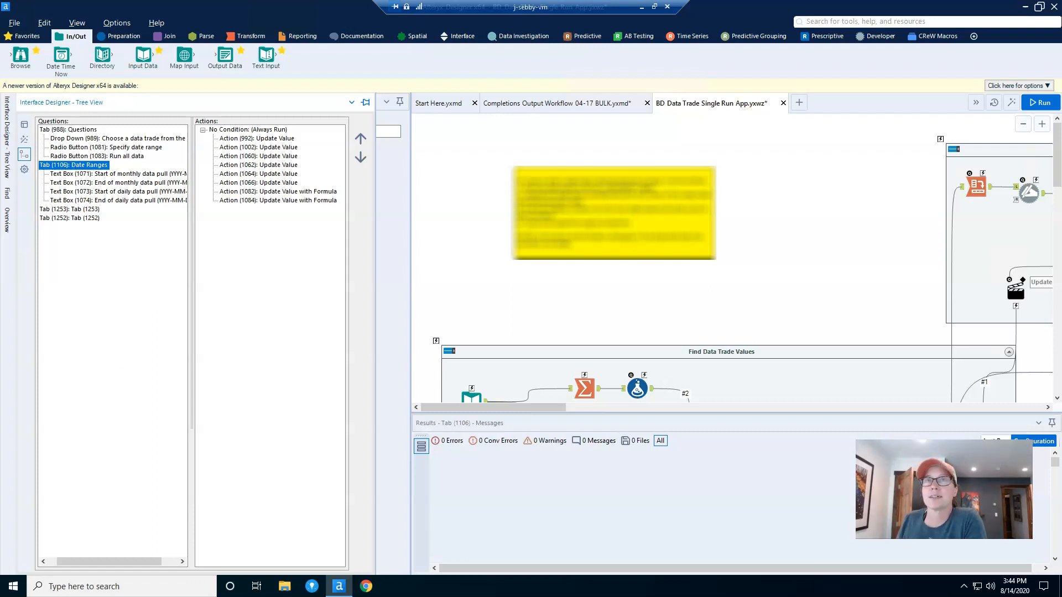
pyautogui.click(77, 22)
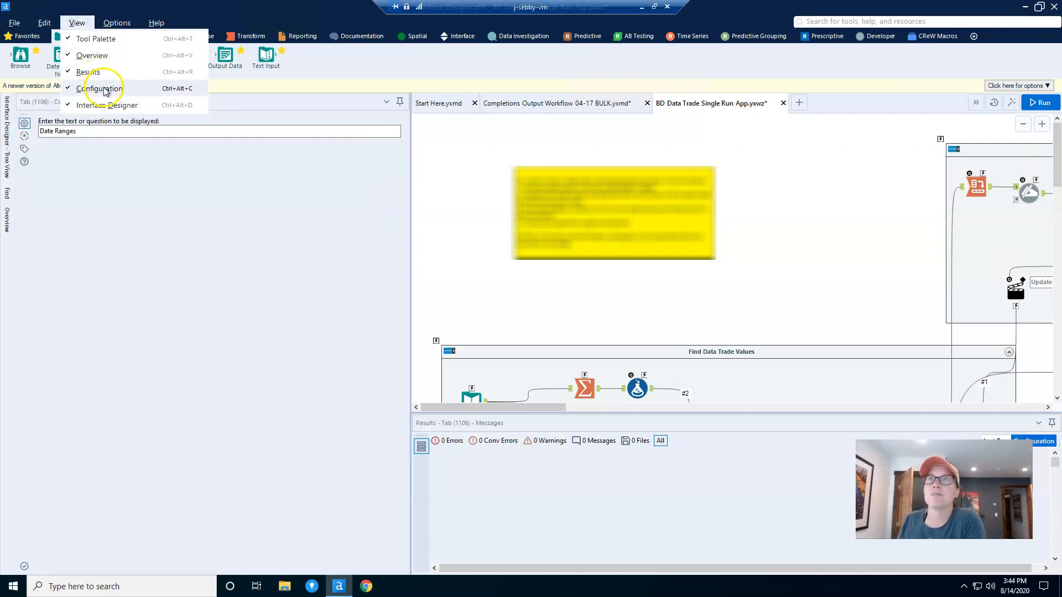
pyautogui.click(977, 186)
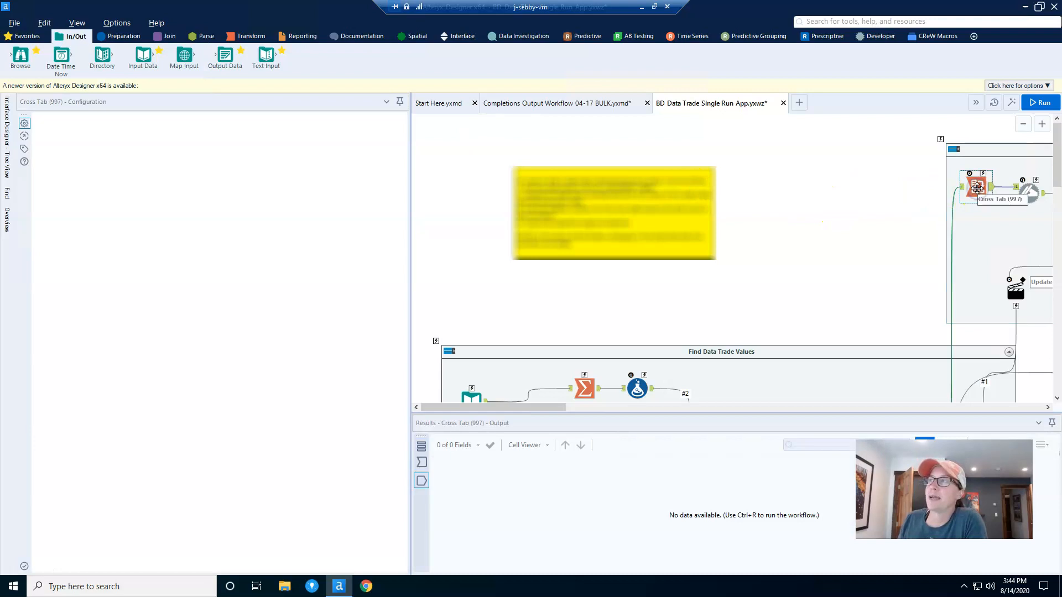
pyautogui.click(977, 187)
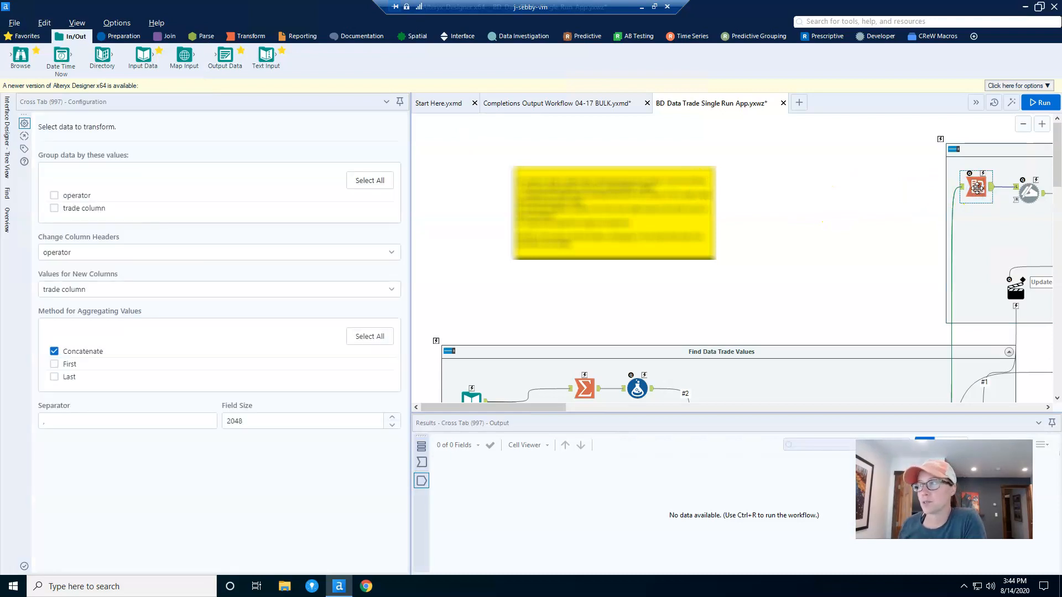
pyautogui.moveTo(274, 207)
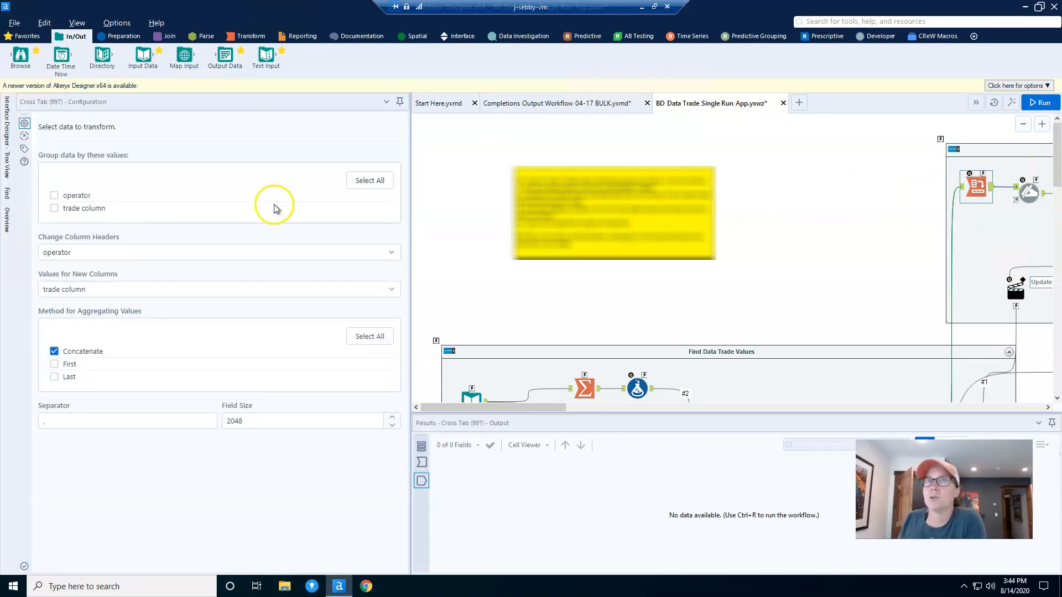
pyautogui.moveTo(156, 150)
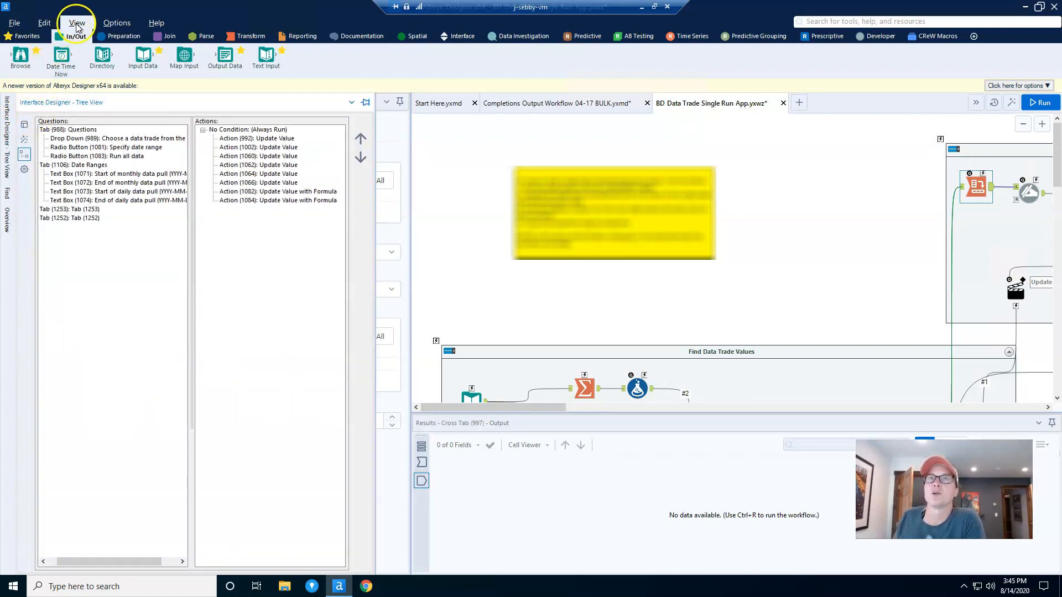
pyautogui.click(76, 23)
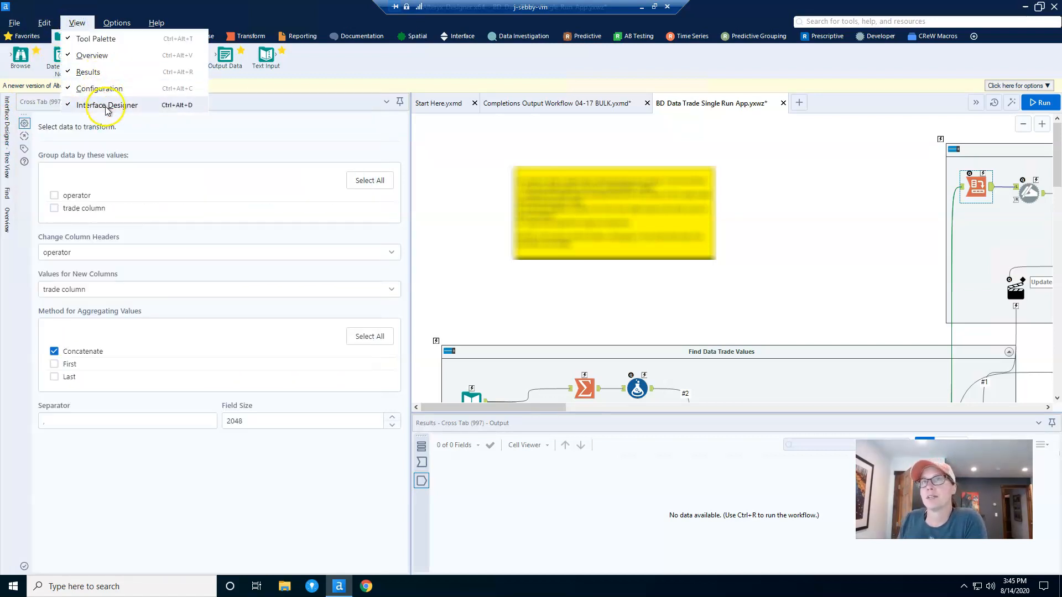
pyautogui.moveTo(99, 89)
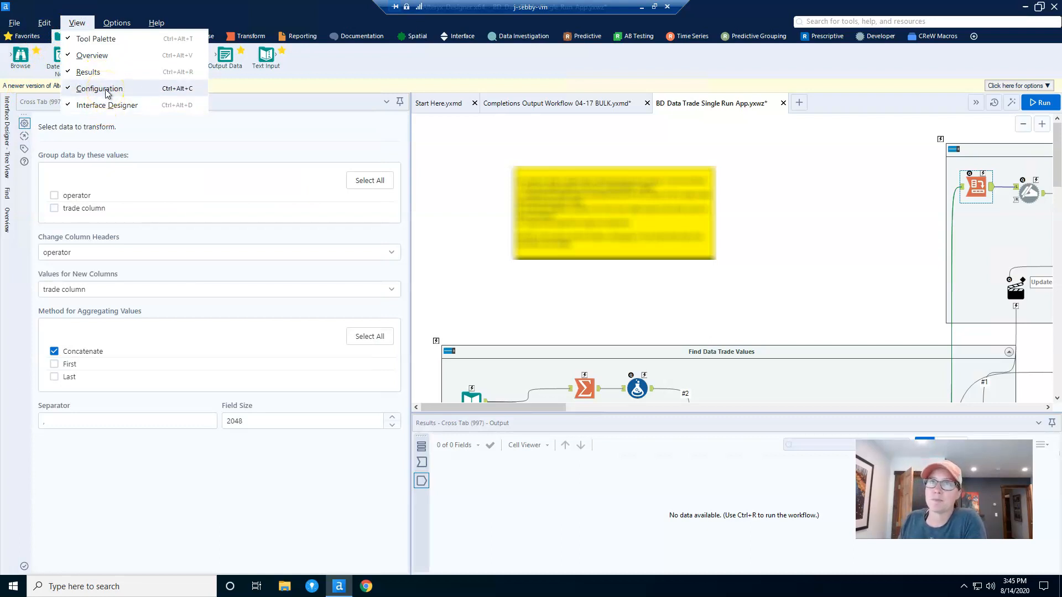
pyautogui.moveTo(147, 91)
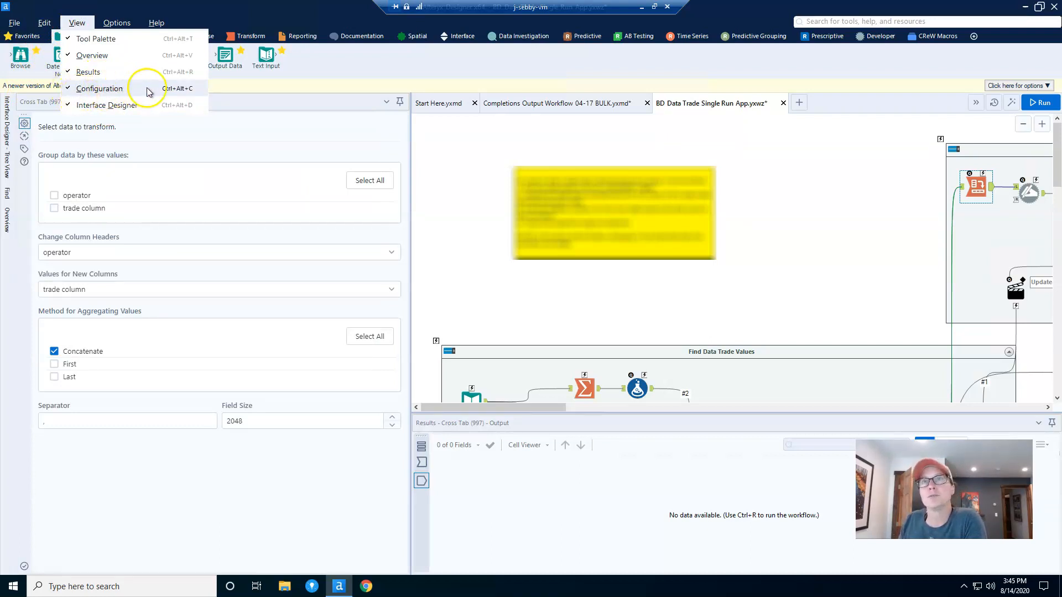
pyautogui.moveTo(304, 144)
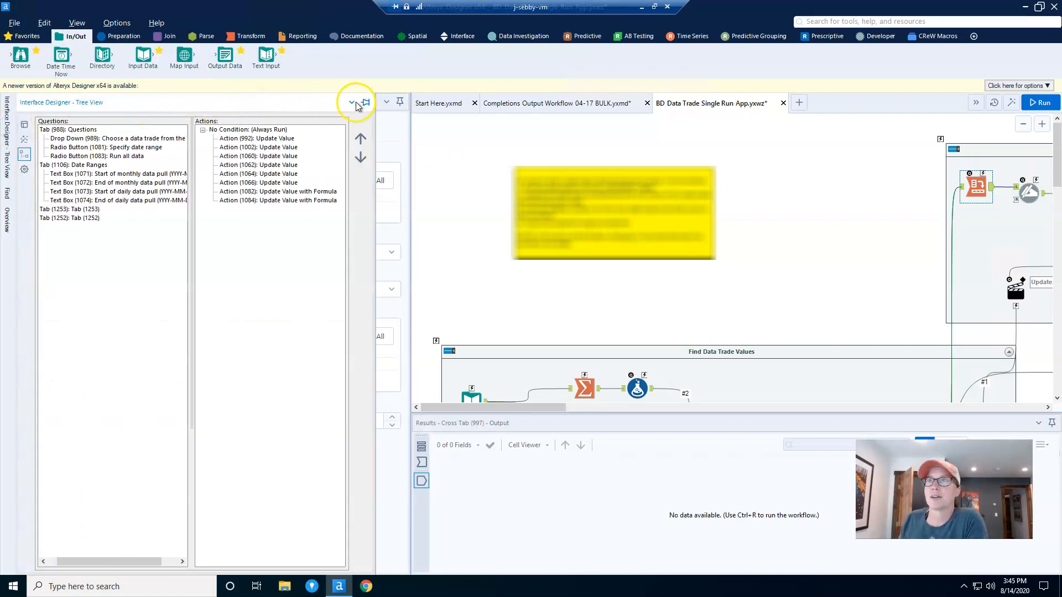
pyautogui.click(351, 102)
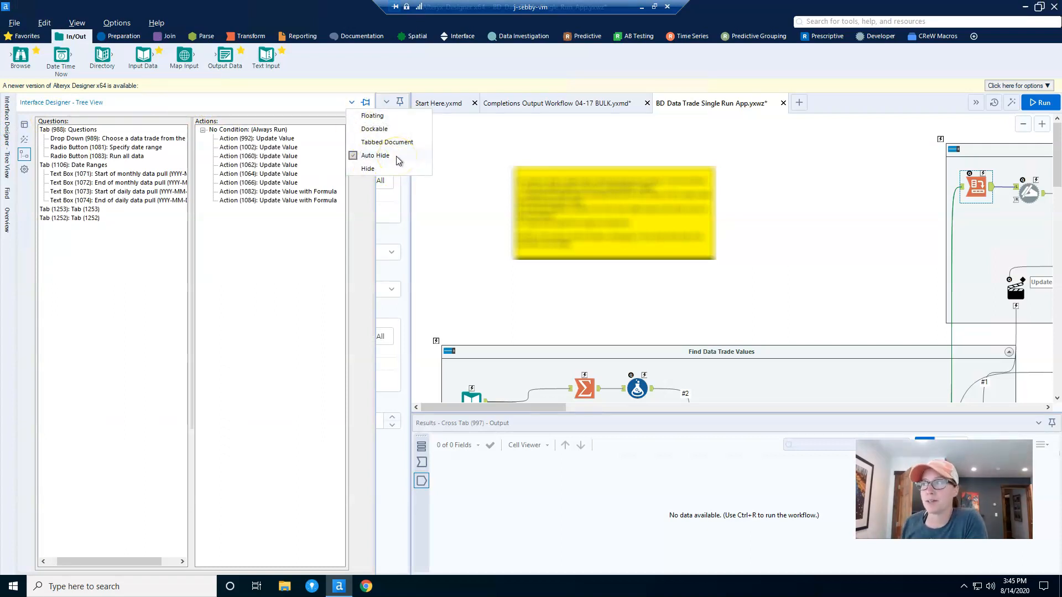
pyautogui.moveTo(398, 216)
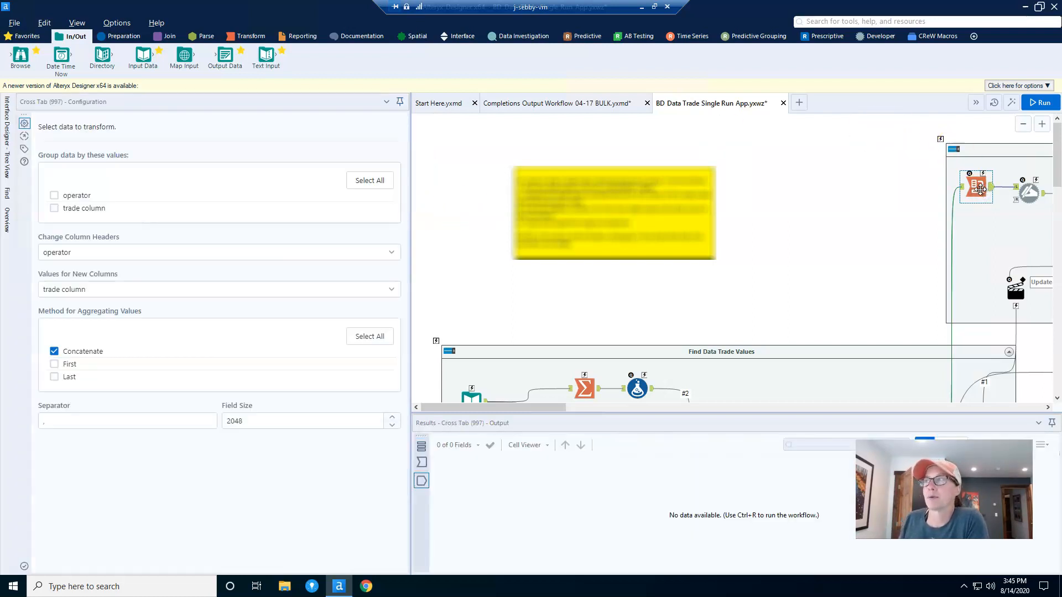
pyautogui.click(388, 102)
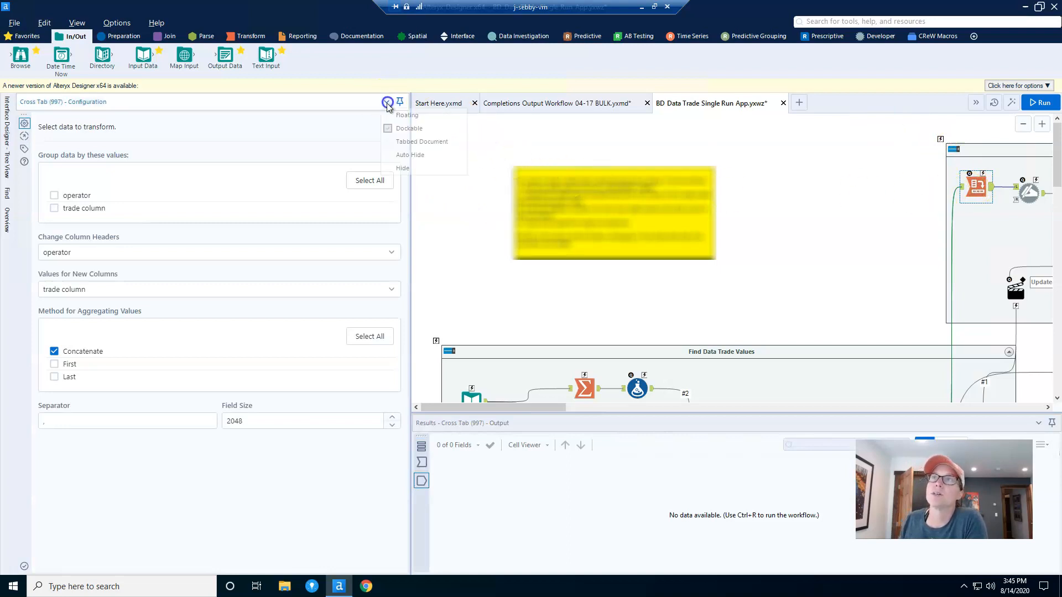
pyautogui.moveTo(424, 128)
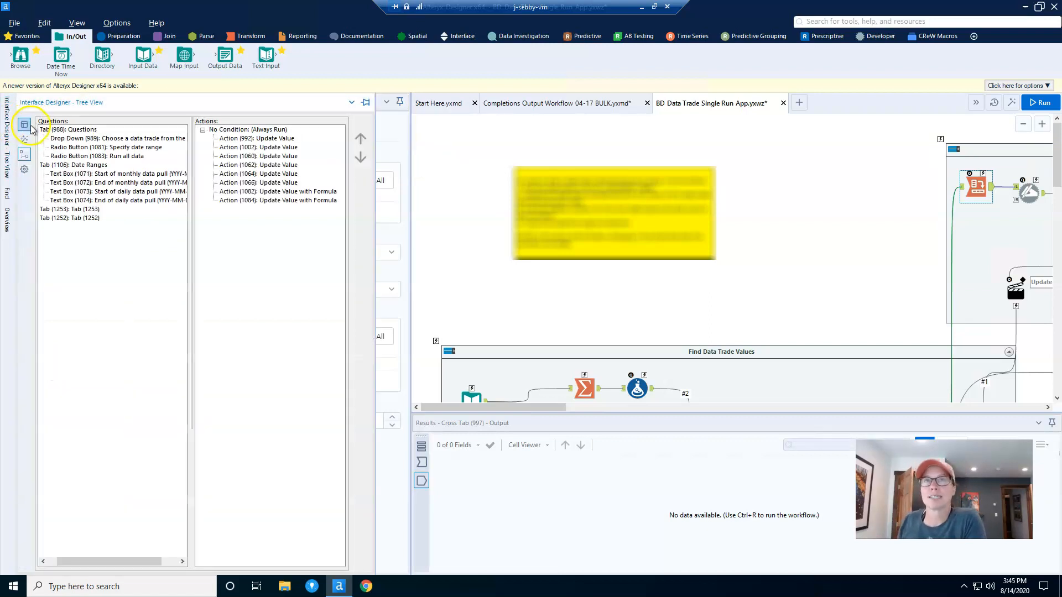
# Step: In Layout View, rename Tab (1253) to 'More Questions' via its Configuration display text
pyautogui.click(23, 138)
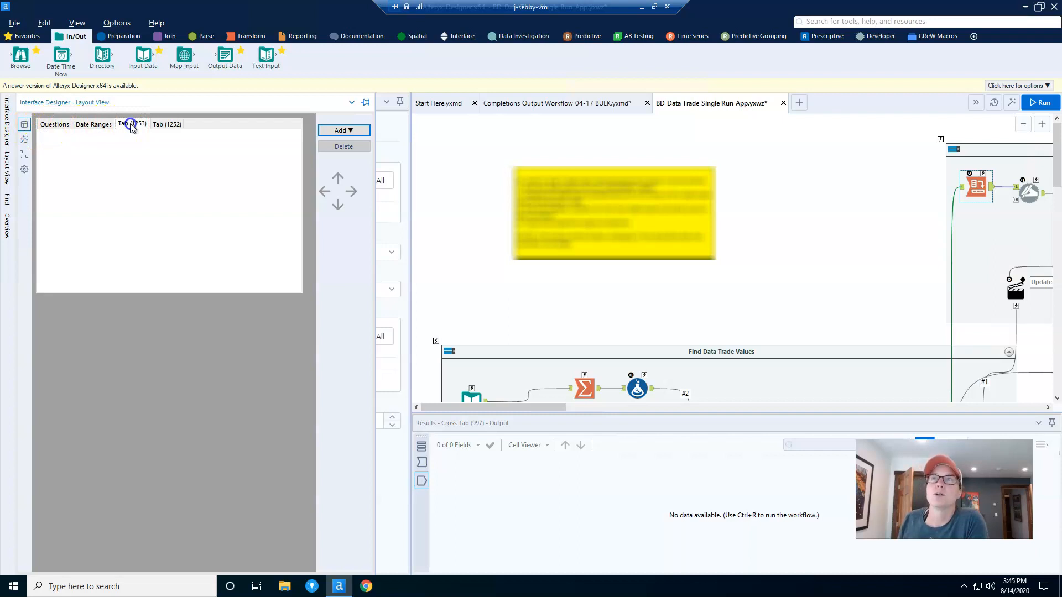
pyautogui.click(134, 124)
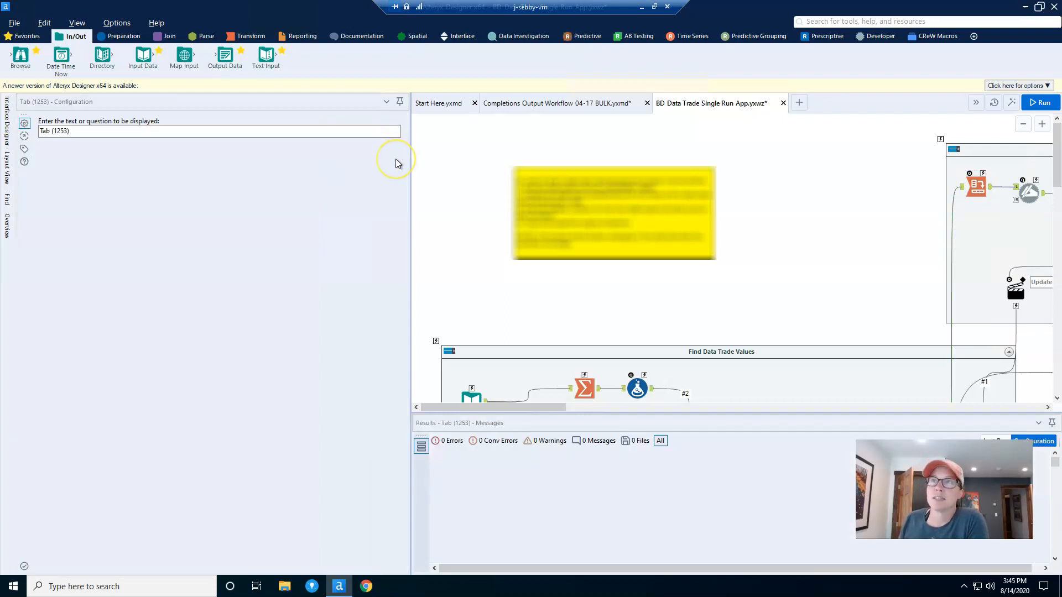
pyautogui.tripleClick(218, 130)
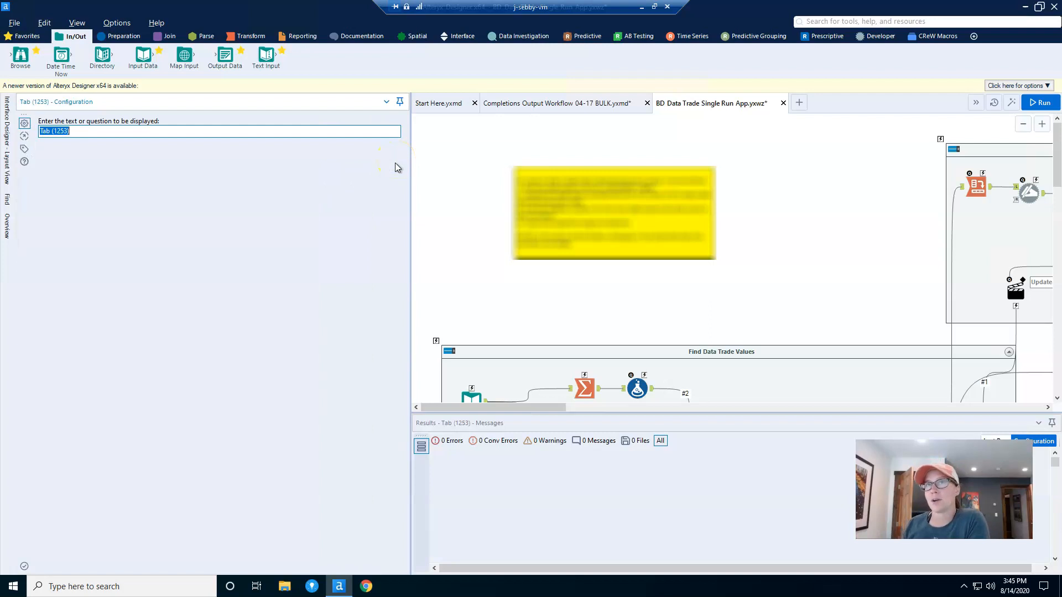
pyautogui.moveTo(128, 143)
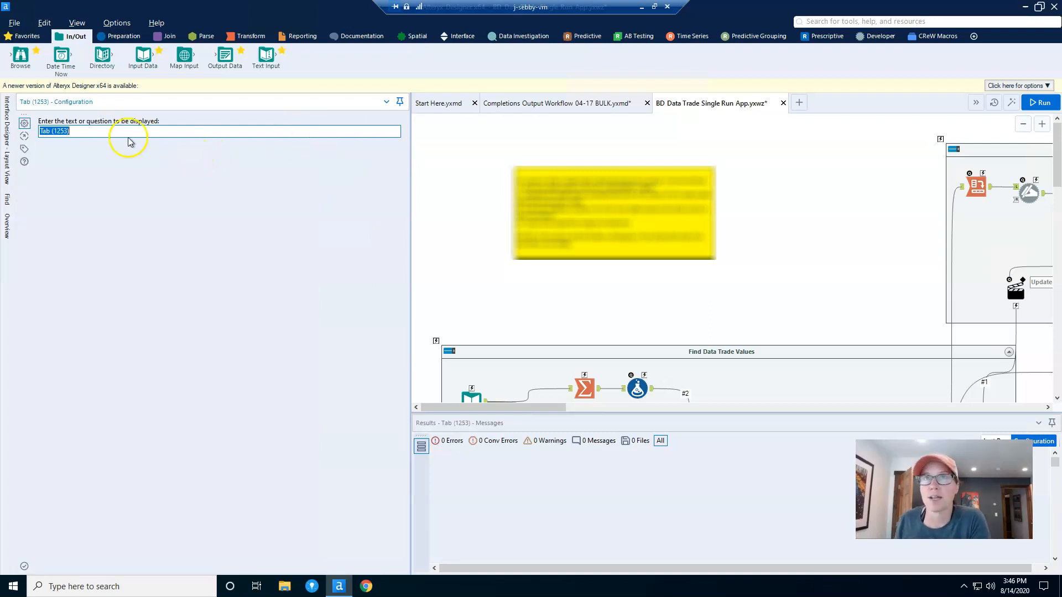
pyautogui.moveTo(131, 140)
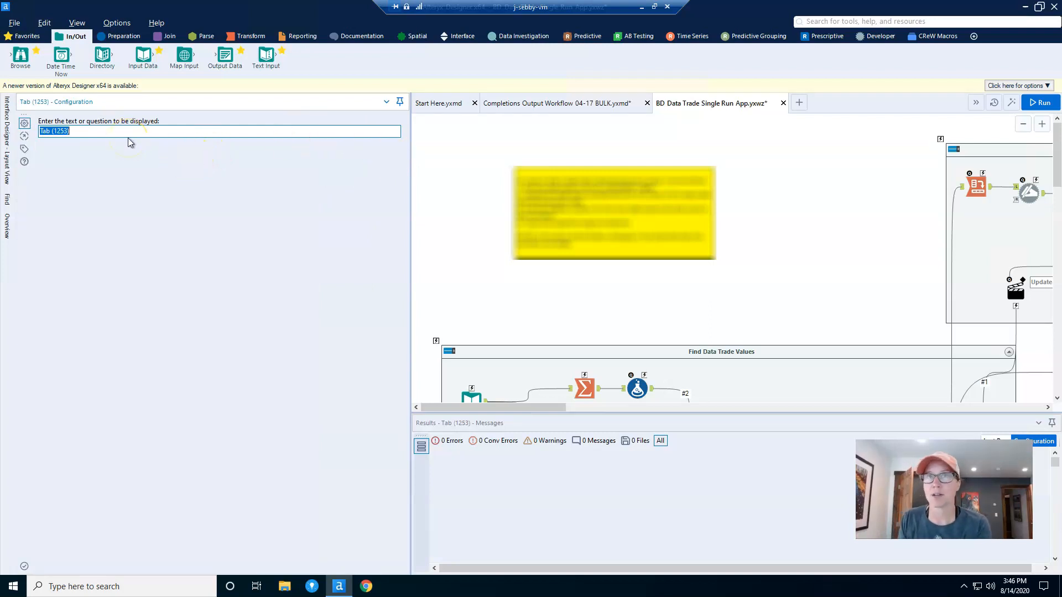
pyautogui.write('More Questions')
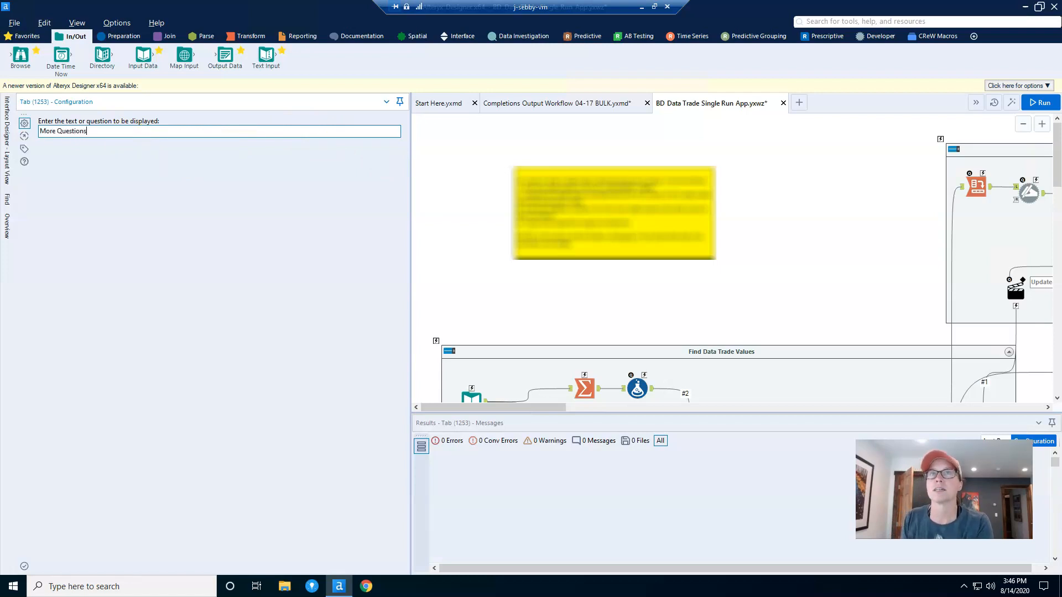
pyautogui.click(6, 129)
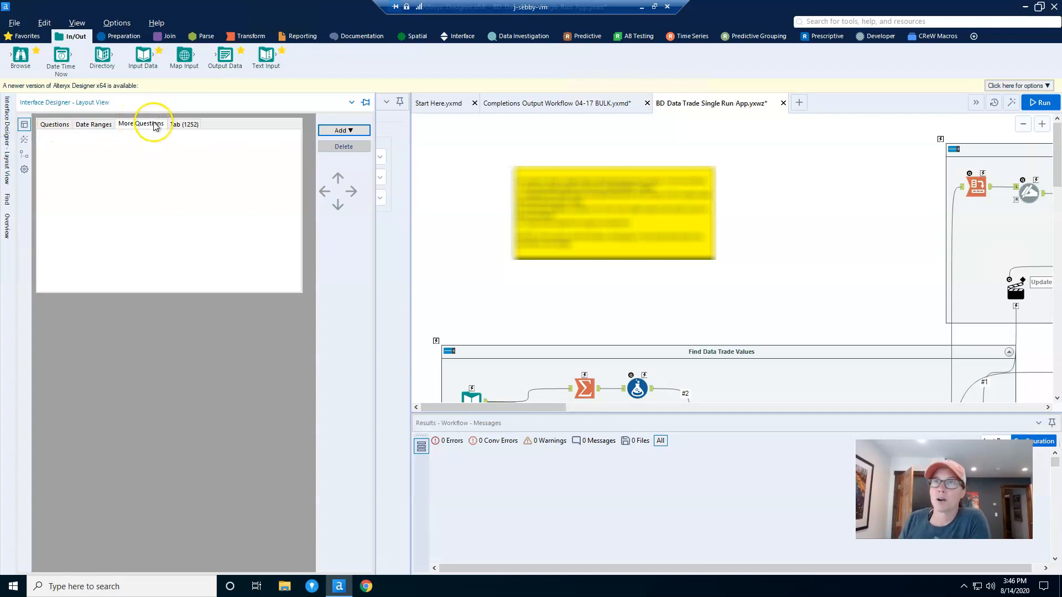
# Step: Adjust the designer pane's docking and select Tab (1252) to show its Configuration
pyautogui.click(351, 102)
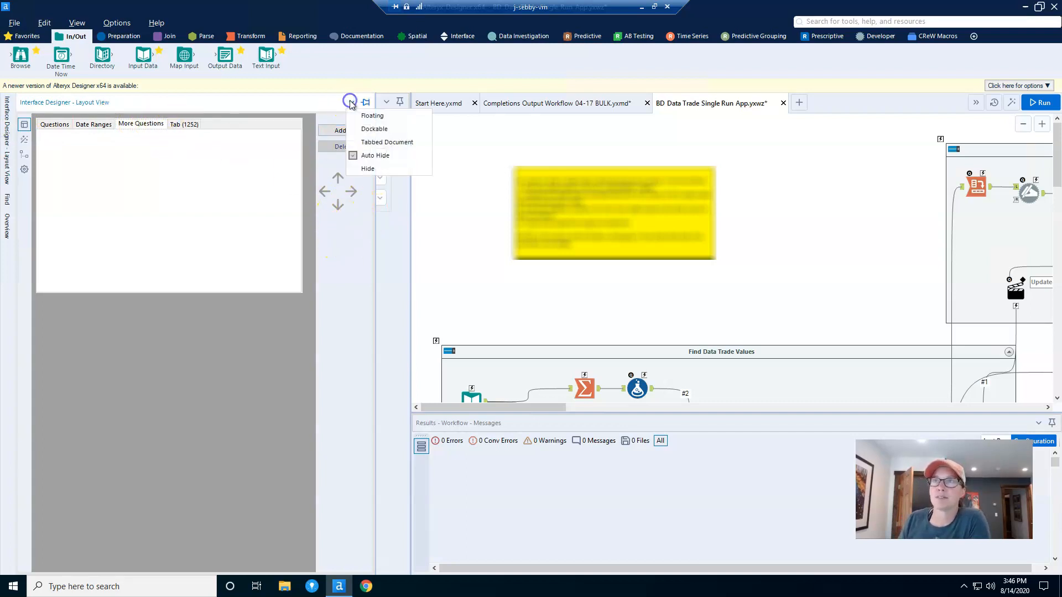
pyautogui.moveTo(375, 129)
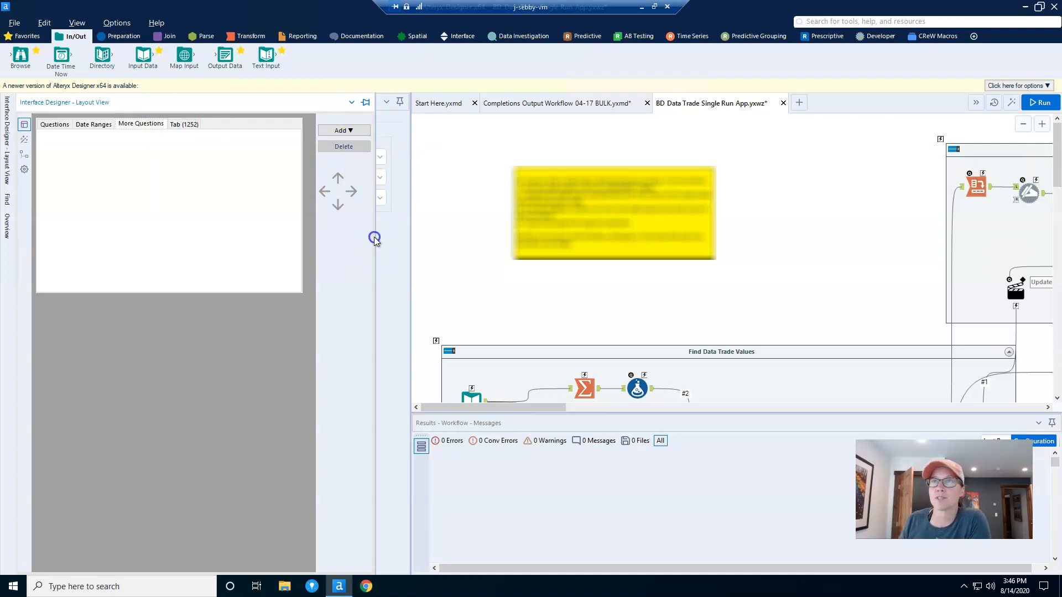
pyautogui.moveTo(375, 238)
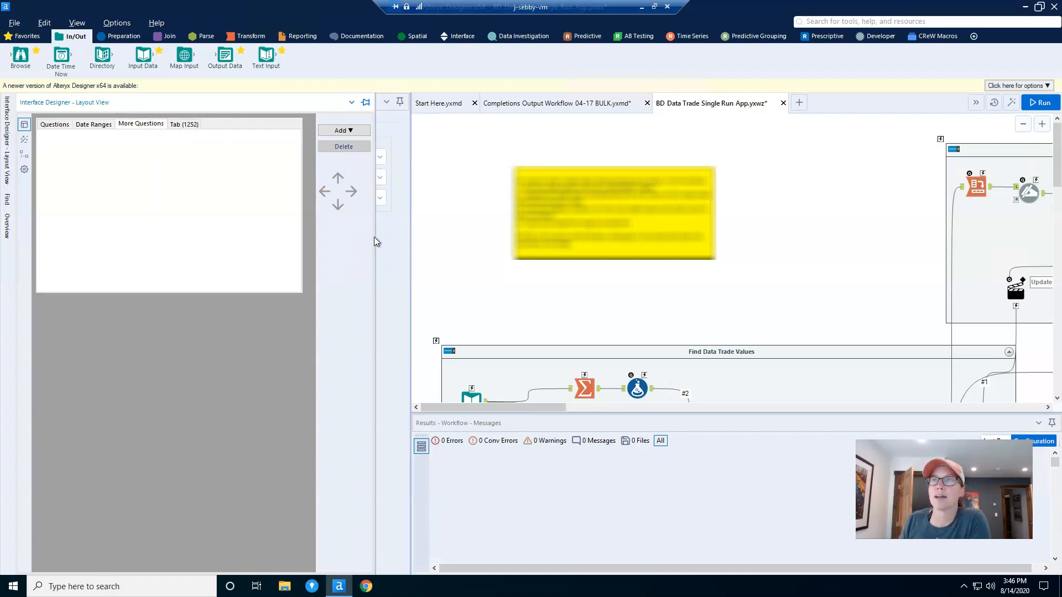
pyautogui.moveTo(413, 239)
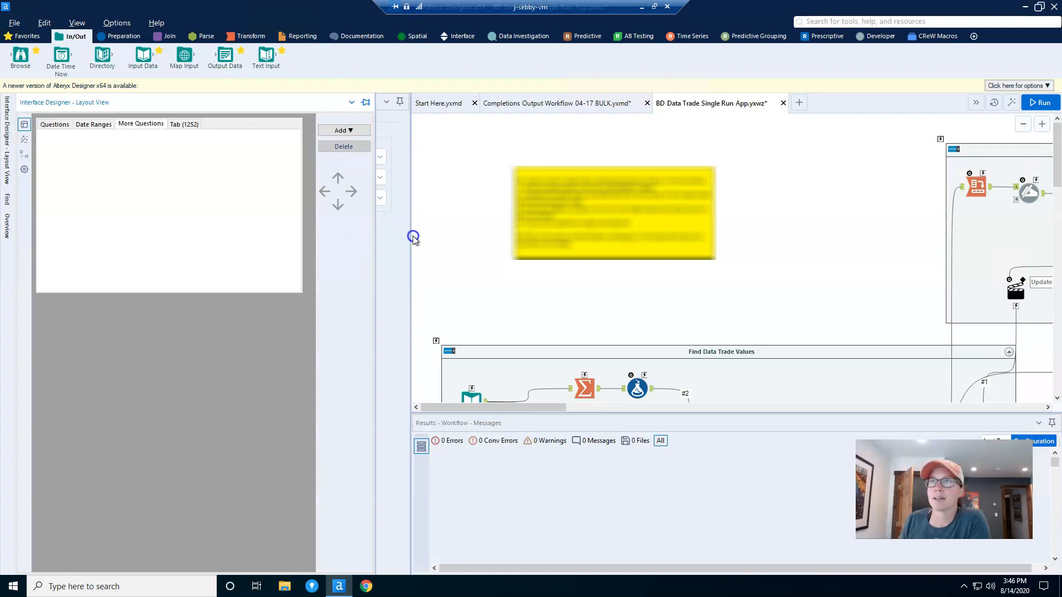
pyautogui.click(54, 124)
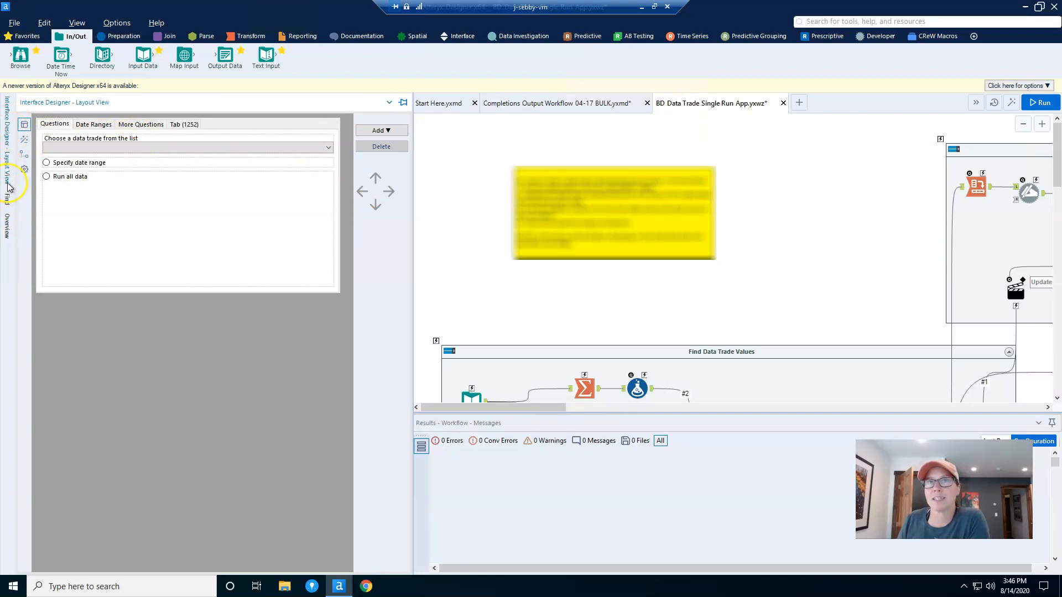
pyautogui.moveTo(149, 213)
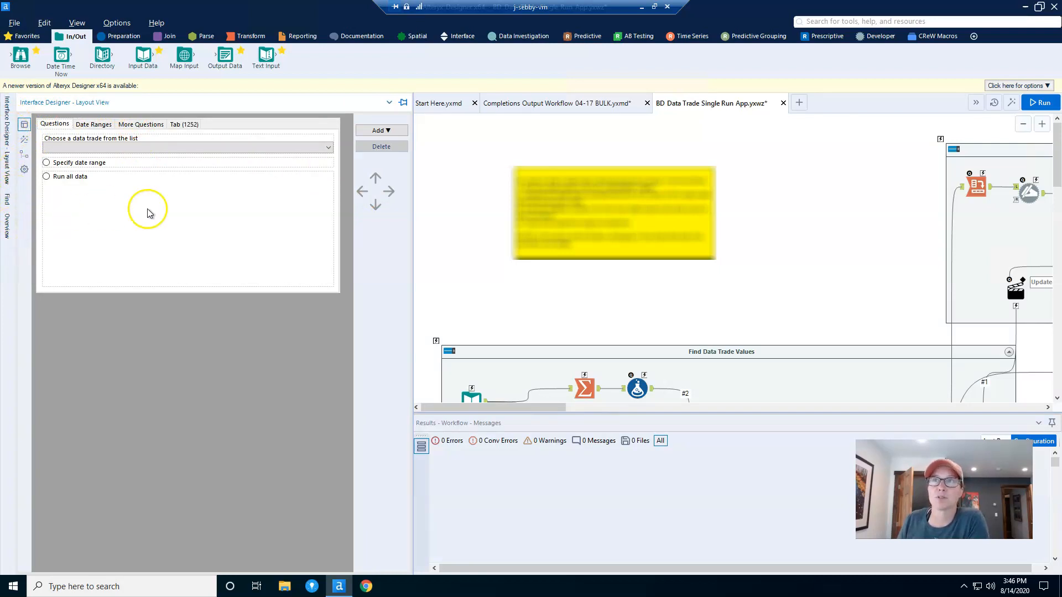
pyautogui.moveTo(417, 210)
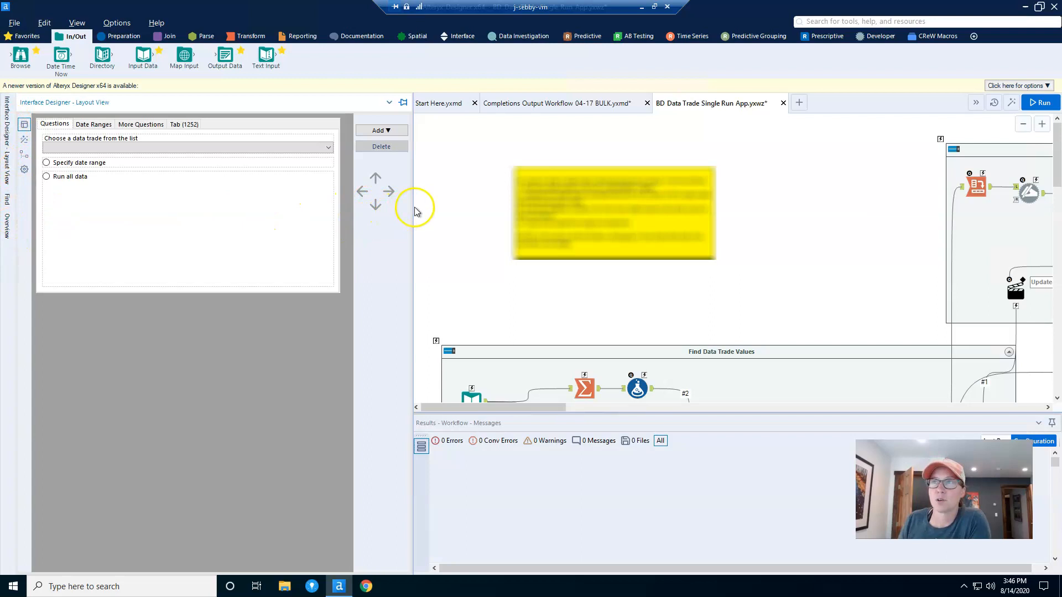
pyautogui.moveTo(413, 209)
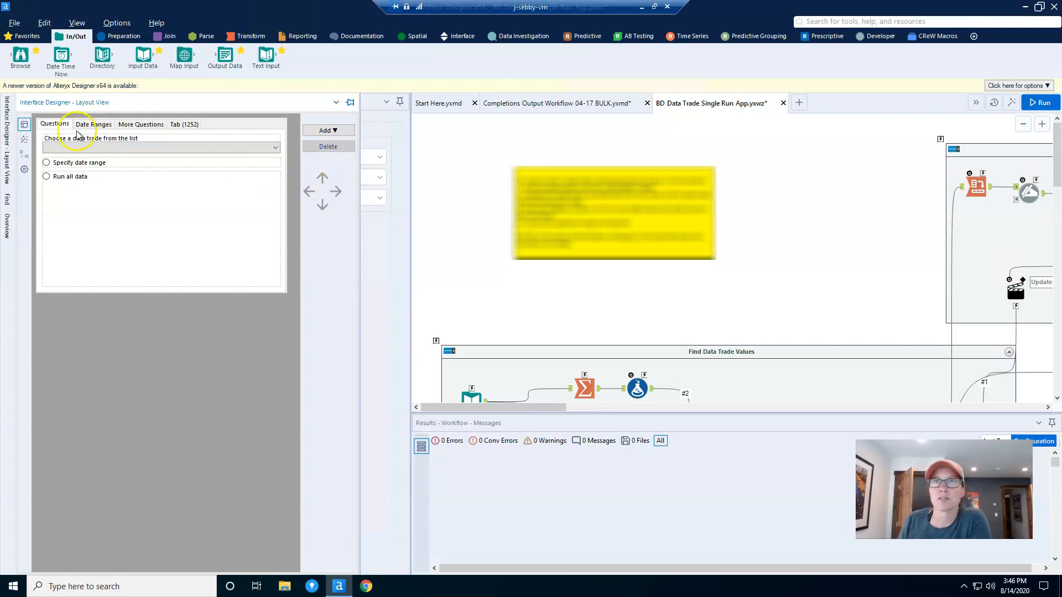
pyautogui.click(183, 124)
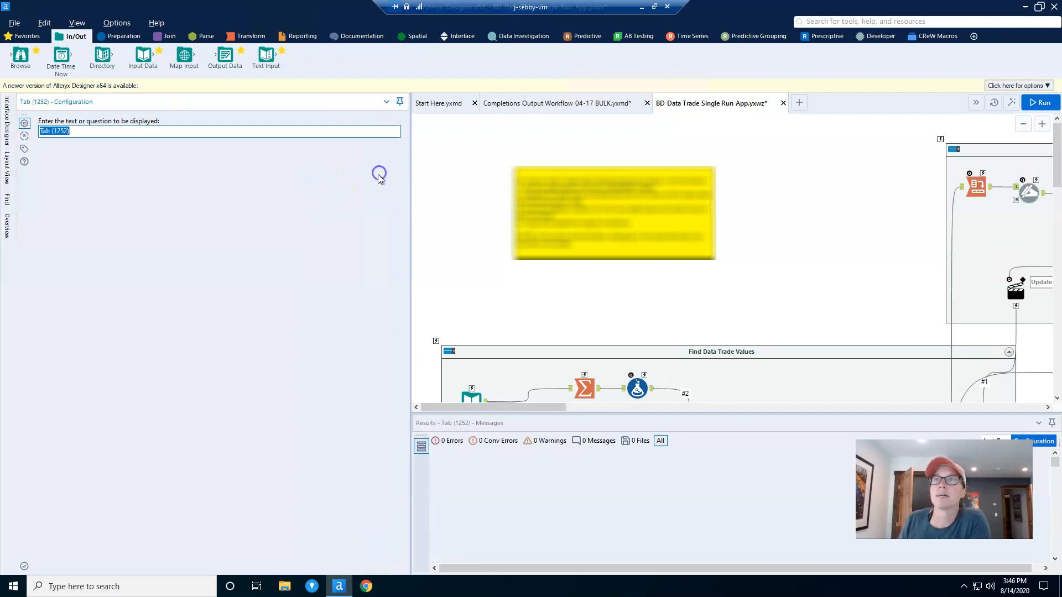